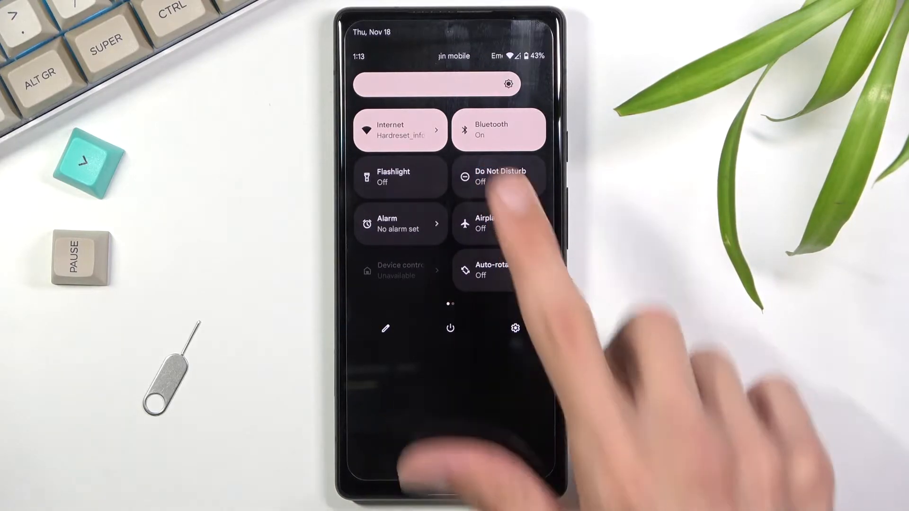
- Turn on the Do Not Disturb tile and long-press it to reach its settings page
click(499, 176)
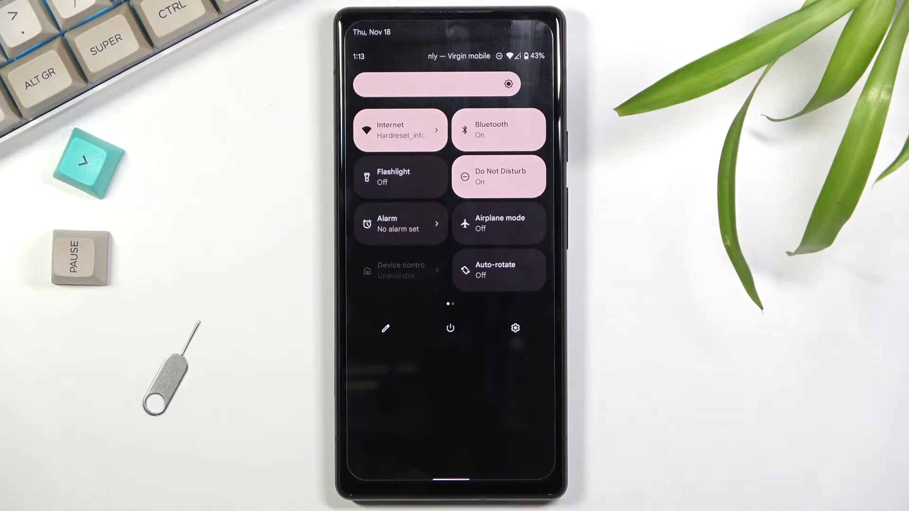
click(498, 176)
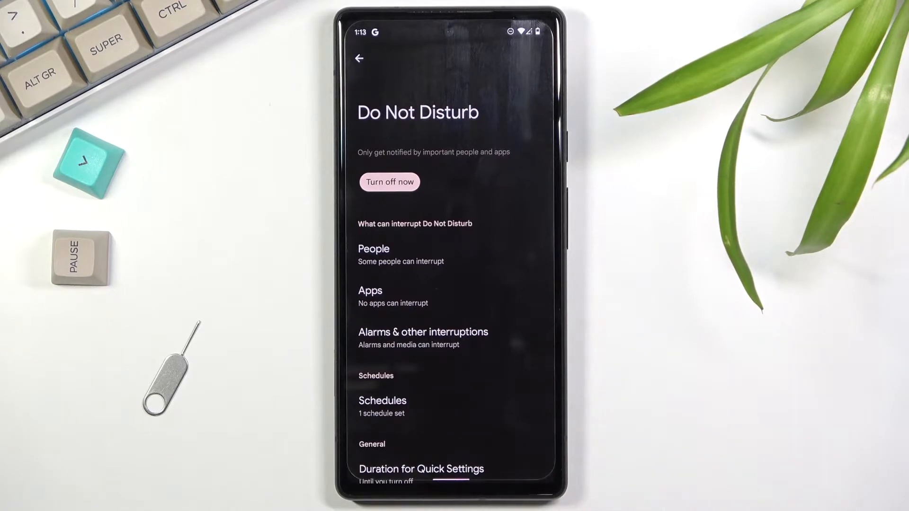
- Tap 'Turn off now' on the Do Not Disturb page and scroll through its options
click(389, 181)
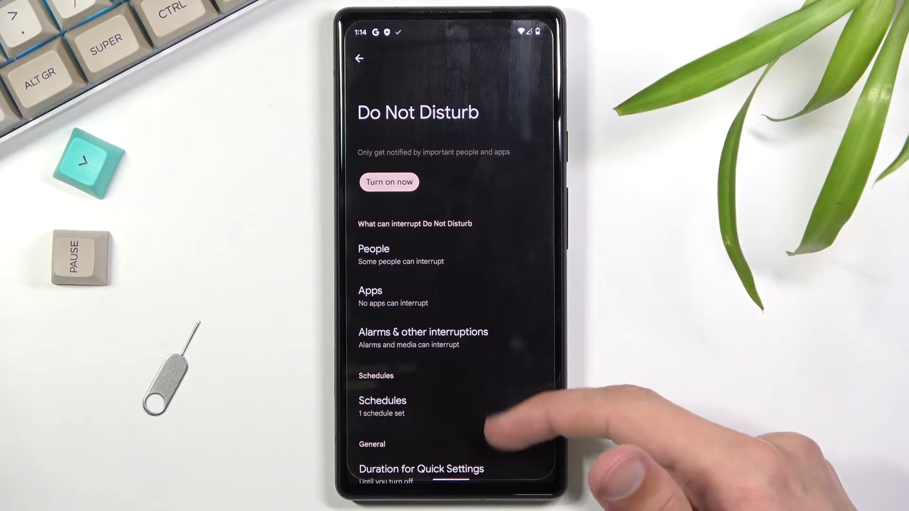
scroll(up, 3)
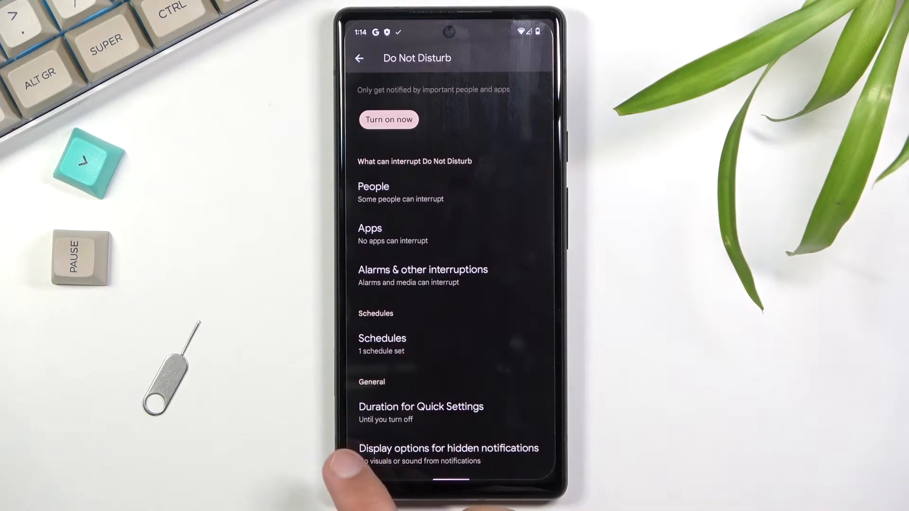
- In People > Calls, enable 'Allow repeat callers', then return to People
click(374, 186)
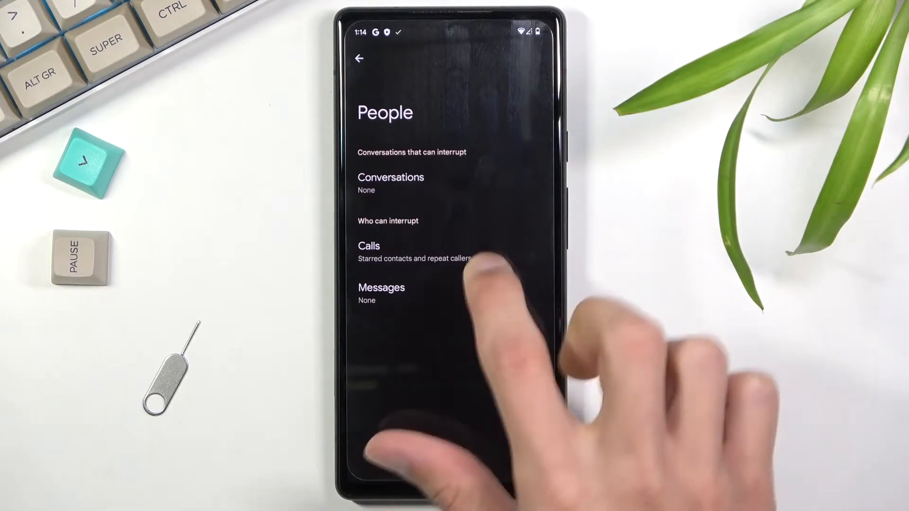
click(370, 246)
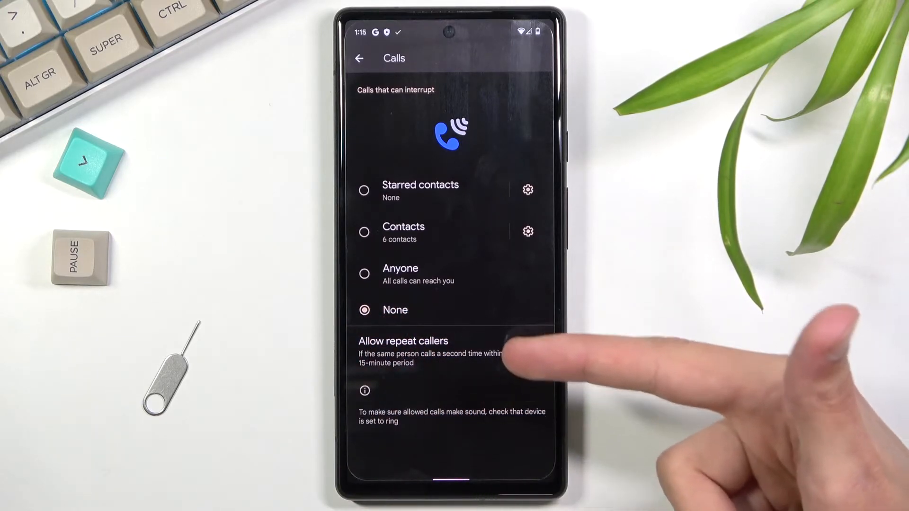
click(531, 351)
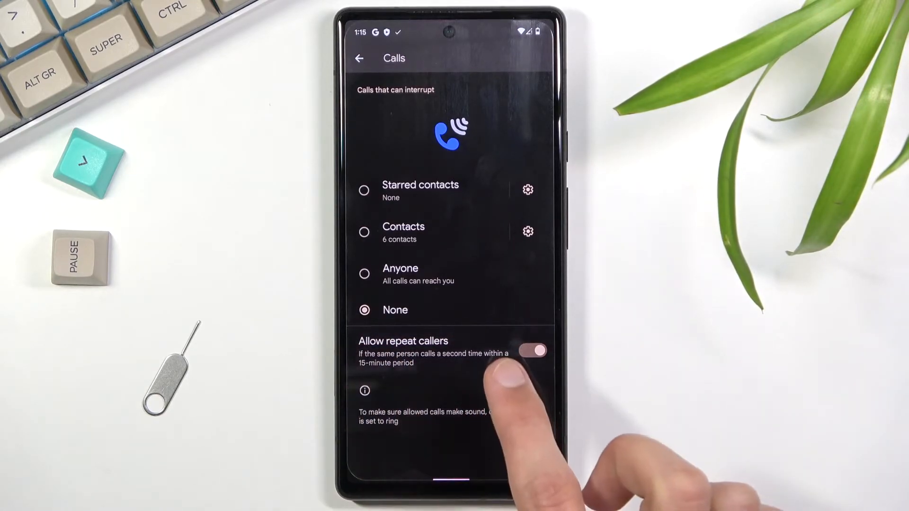
click(359, 59)
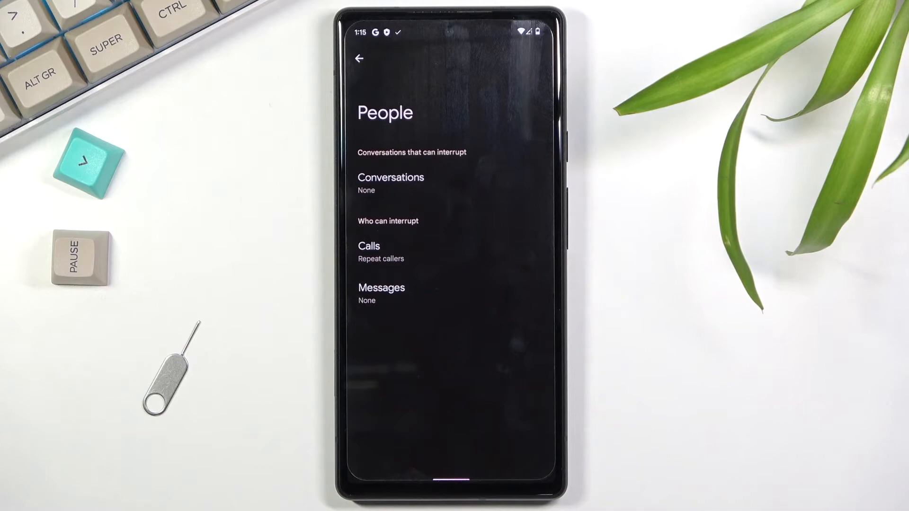
- Return to Do Not Disturb and open 'Alarms & other interruptions'
click(358, 59)
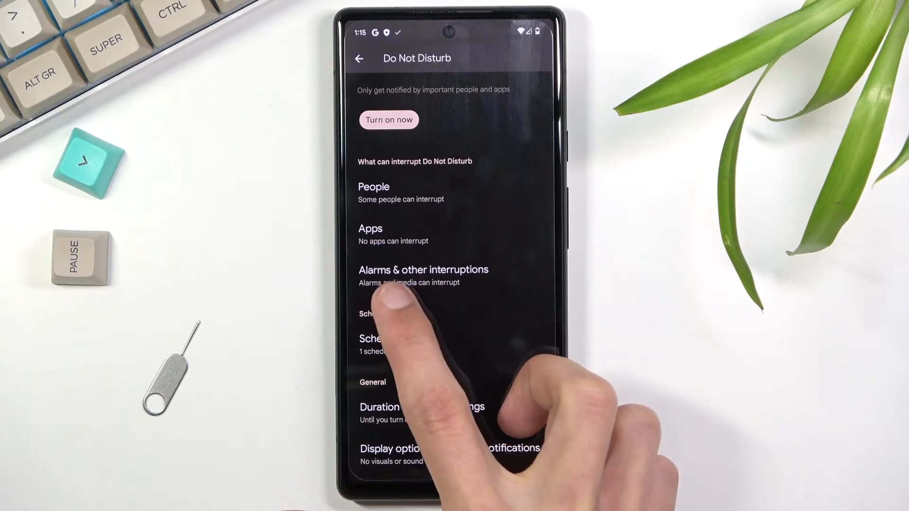
click(423, 269)
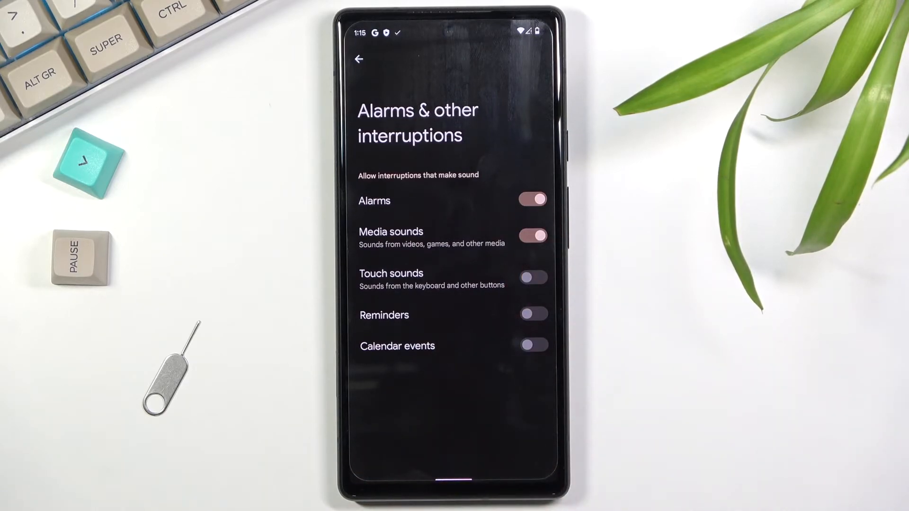
- Return to the Do Not Disturb overview to reach 'Duration for Quick Settings'
click(359, 58)
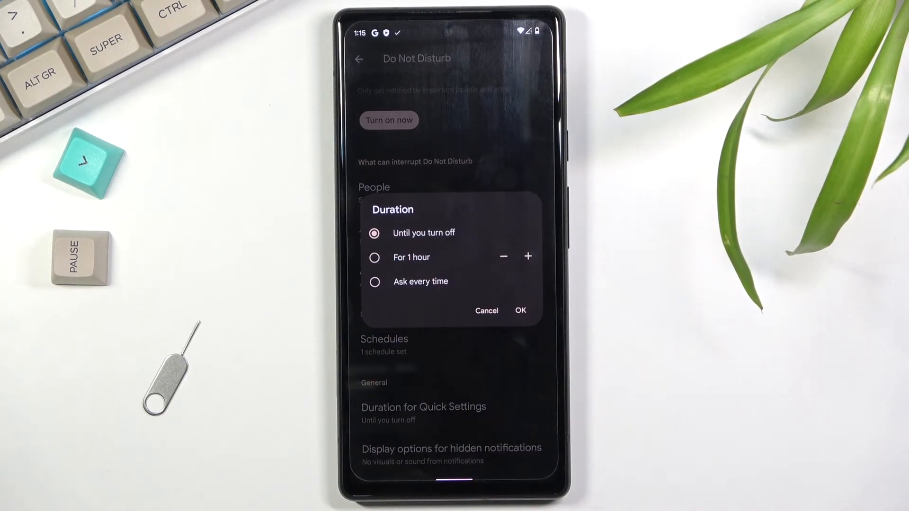
- Keep 'Until you turn off' as the Quick Settings duration and cancel the dialog
click(527, 256)
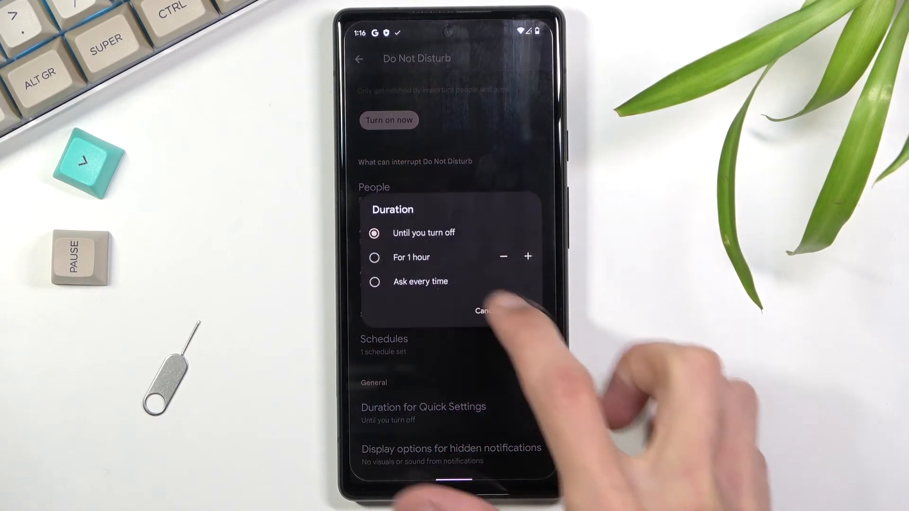
click(484, 312)
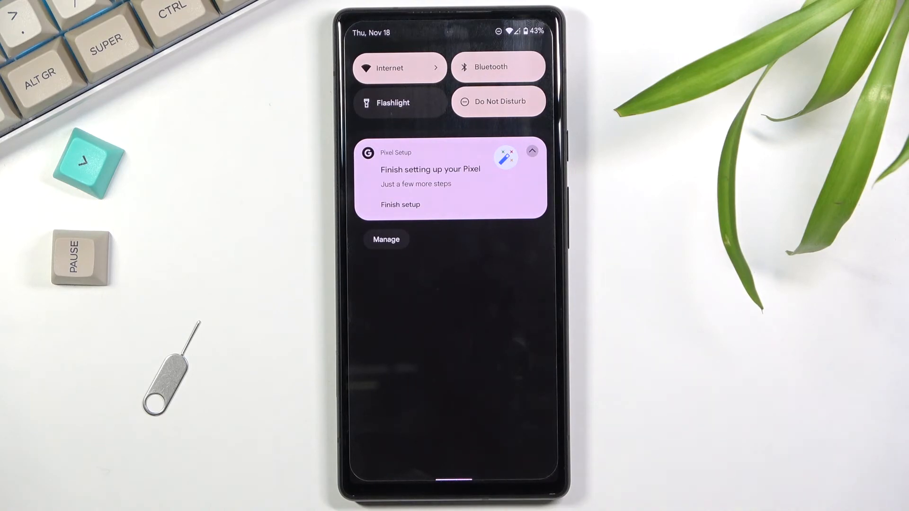
mouse_move(724, 481)
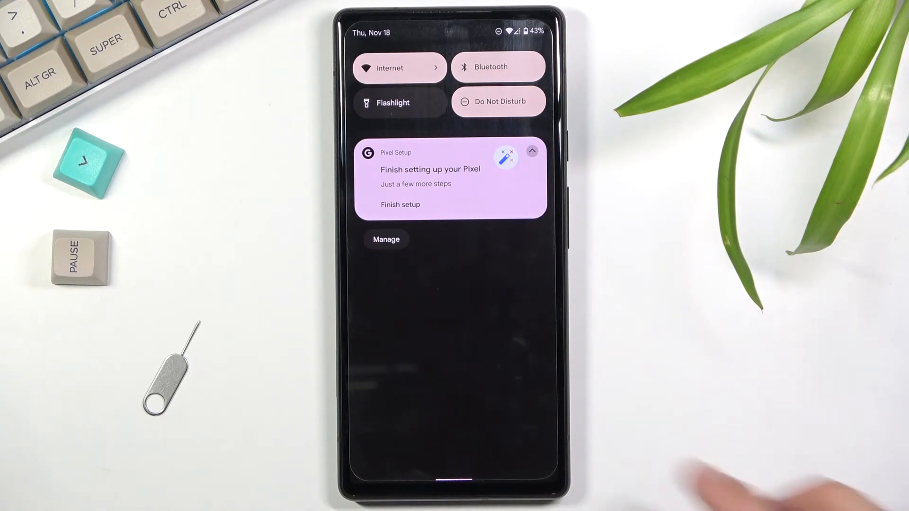